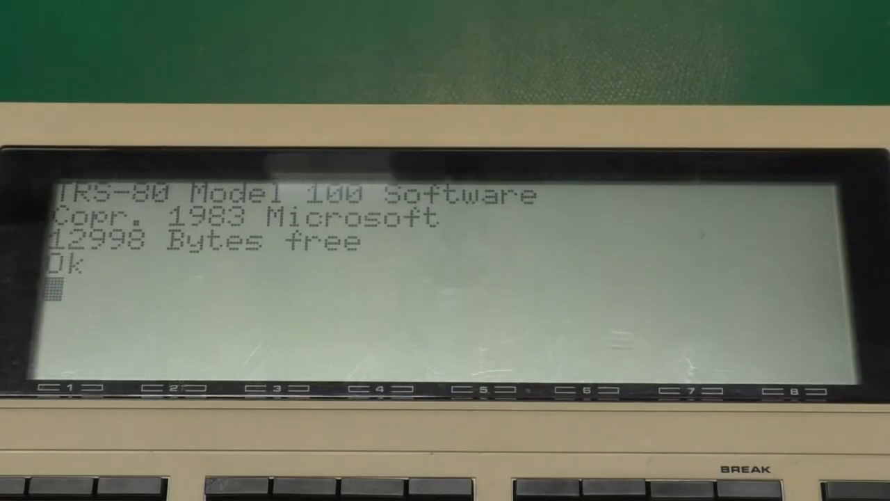
Step: Enter CALL 63013 at the Model 100 BASIC Ok prompt
{"action": "type", "text": "C"}
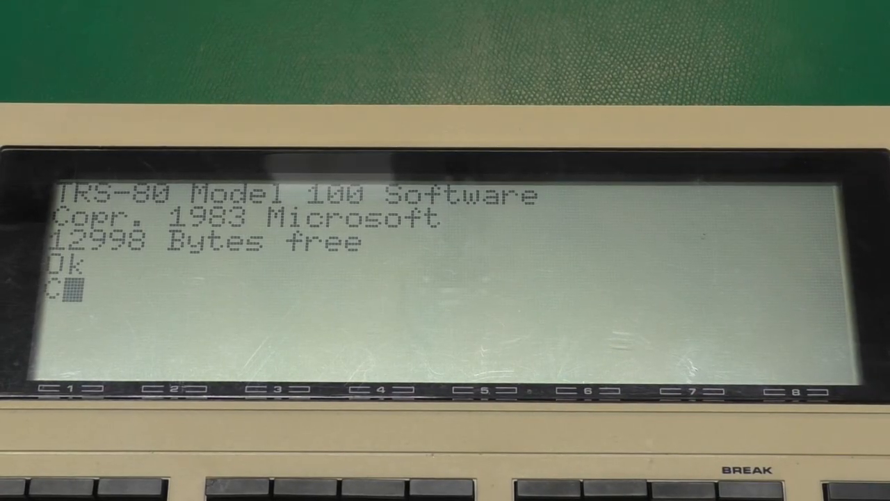
{"action": "type", "text": "CALL"}
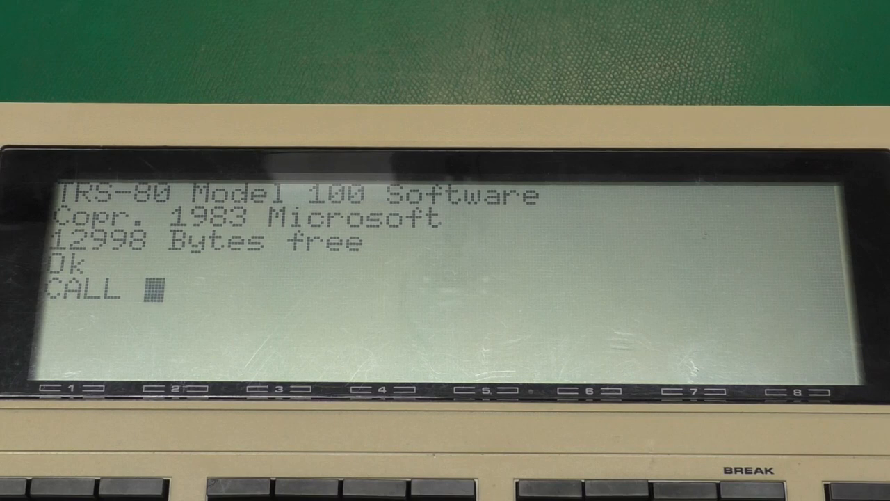
{"action": "type", "text": "63013"}
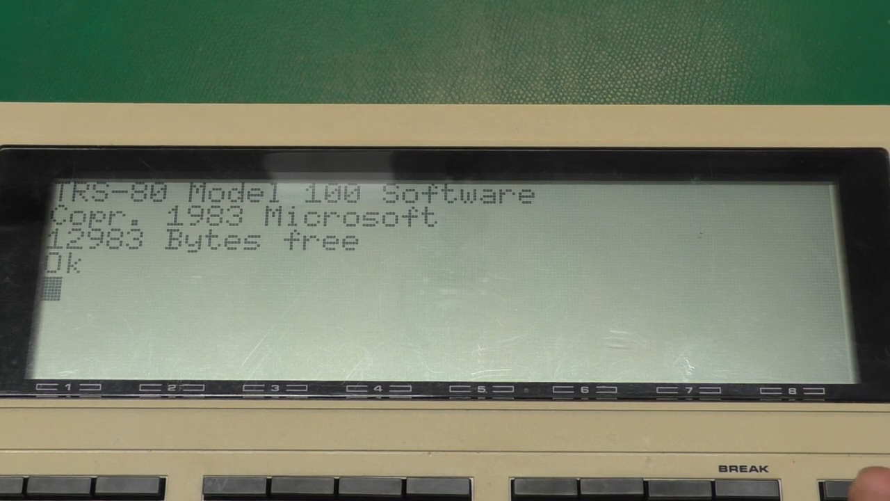
Step: Delete the TS-DOS file from memory with KILL "TS-DOS"
{"action": "type", "text": "KILL"}
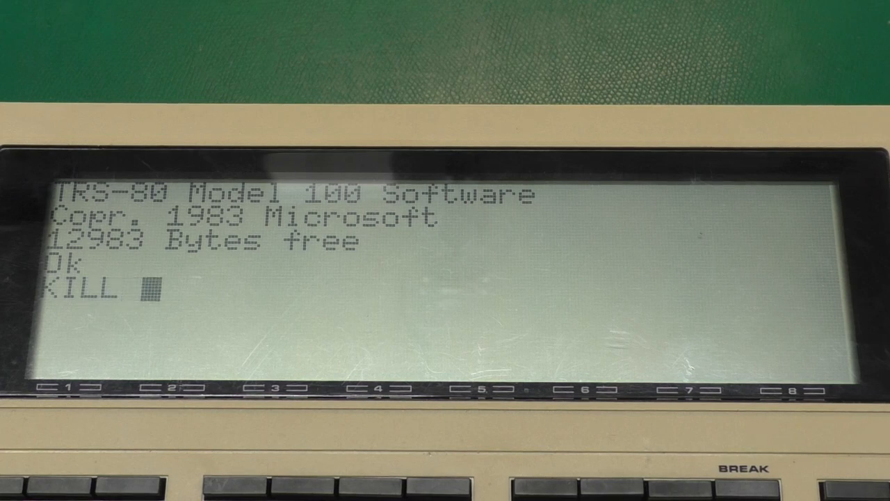
{"action": "type", "text": "\"TS-"}
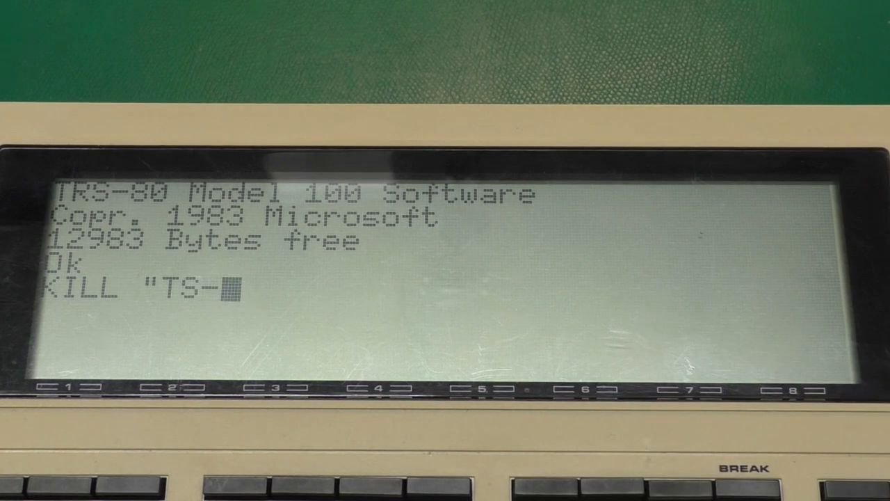
{"action": "type", "text": "DOS\""}
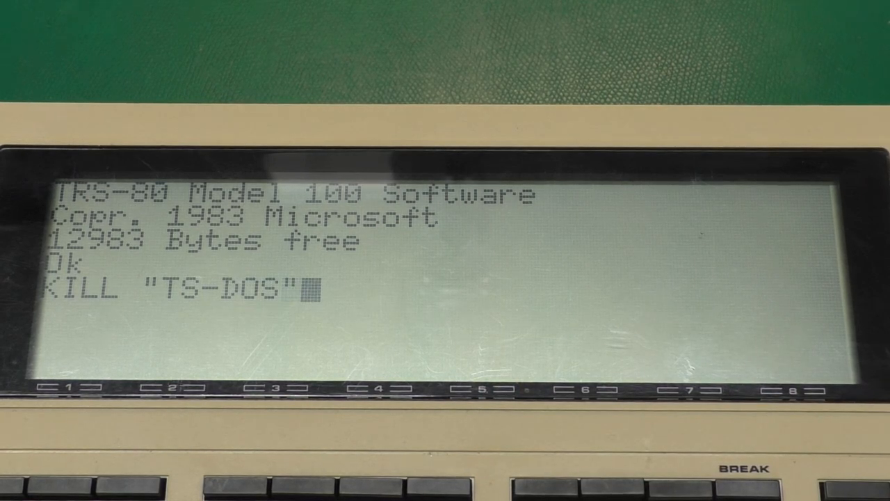
{"action": "key", "text": "enter"}
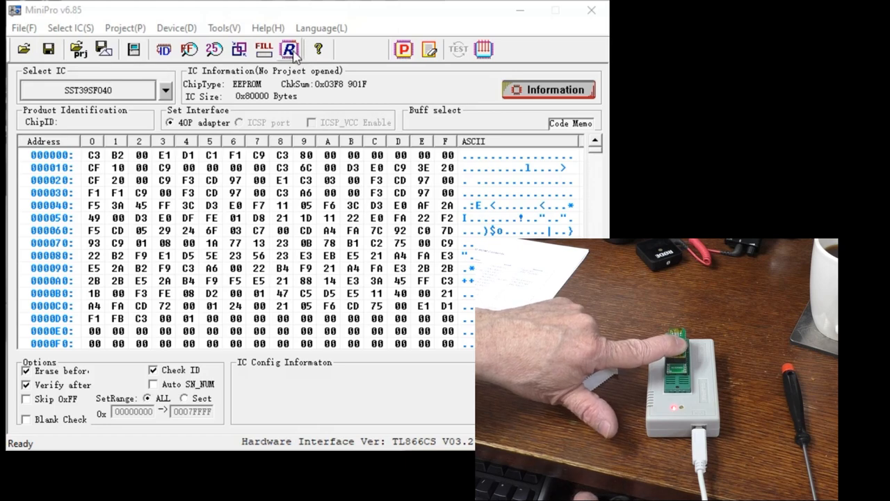
Step: Read the SST39SF040 chip's contents into MiniPro's buffer
{"action": "left_click", "coordinate": [289, 49]}
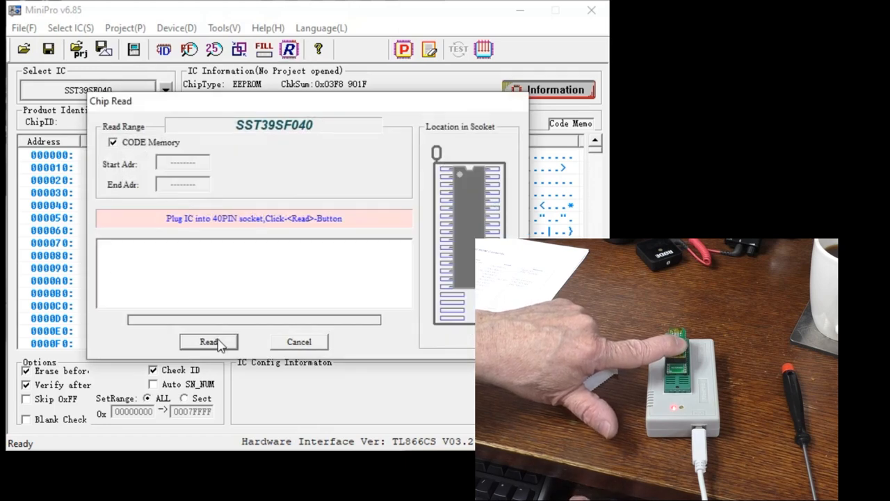
{"action": "left_click", "coordinate": [209, 342]}
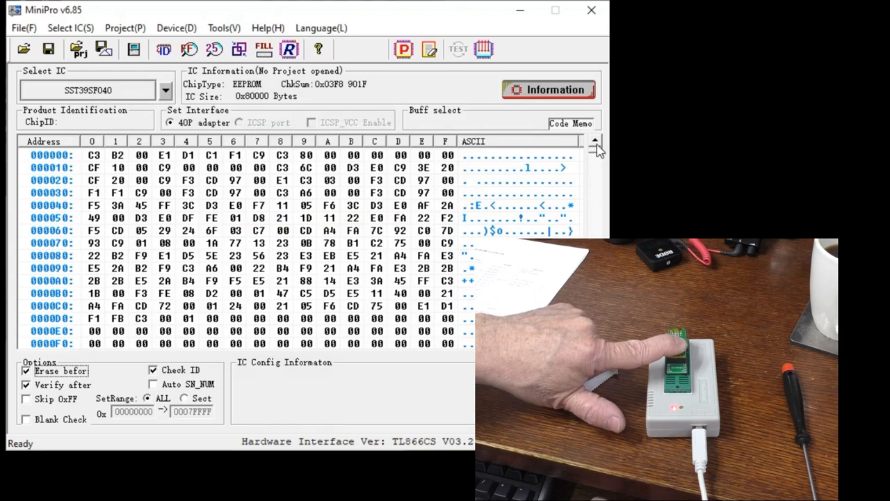
{"action": "scroll", "scroll_direction": "down", "scroll_amount": 3}
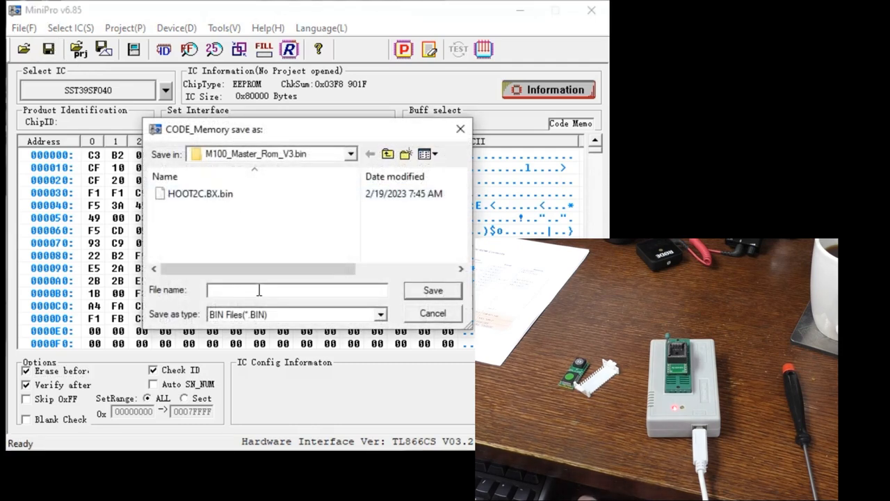
Step: Save the read chip data as DAR_MT_Master
{"action": "type", "text": "DAR"}
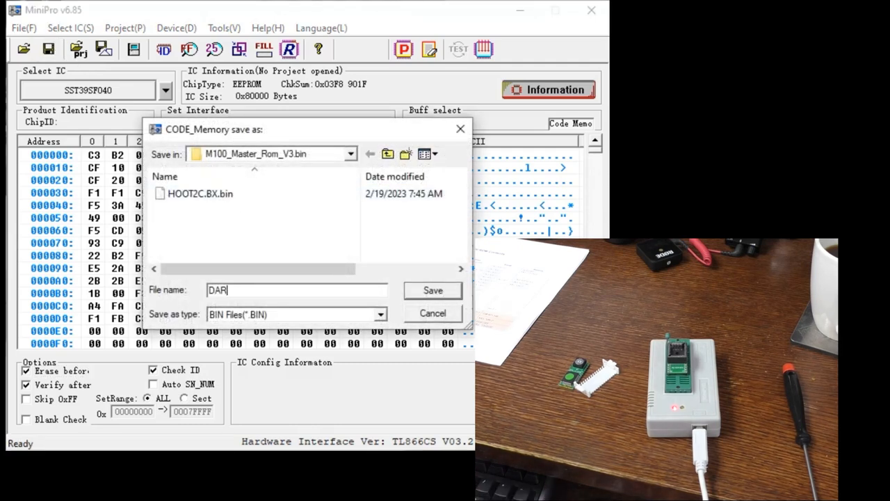
{"action": "type", "text": "_MT_Master"}
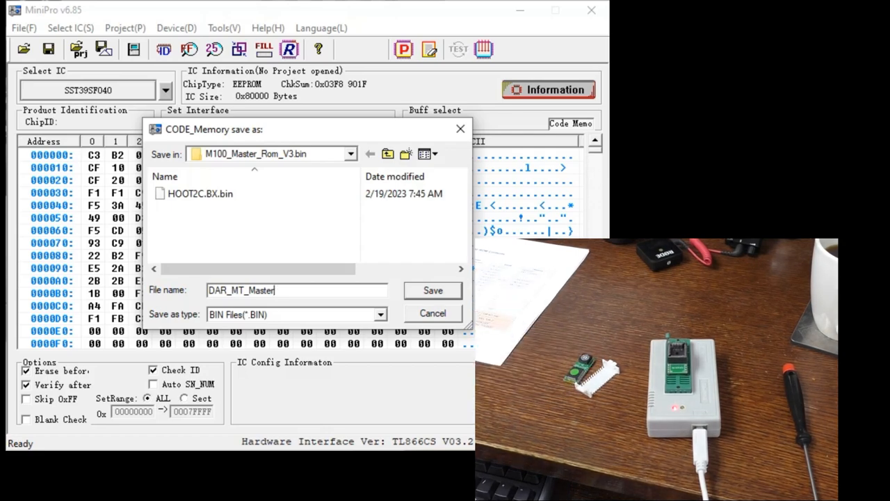
{"action": "left_click", "coordinate": [432, 290]}
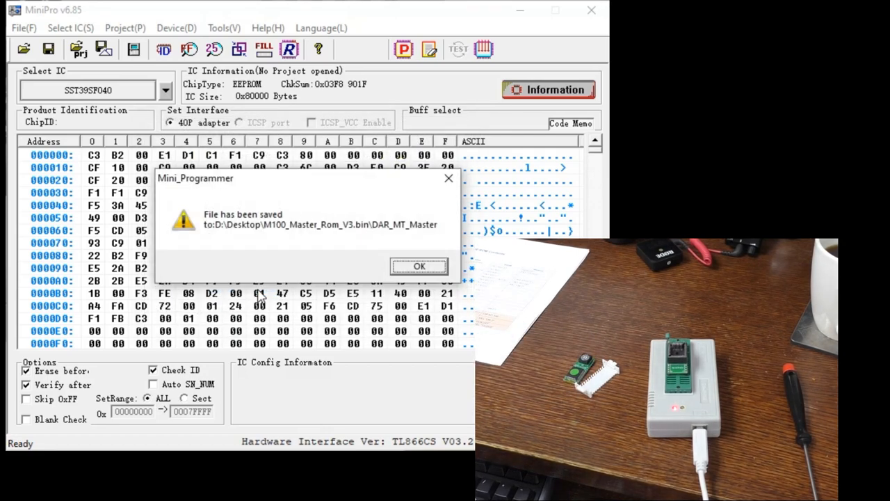
{"action": "left_click", "coordinate": [419, 266]}
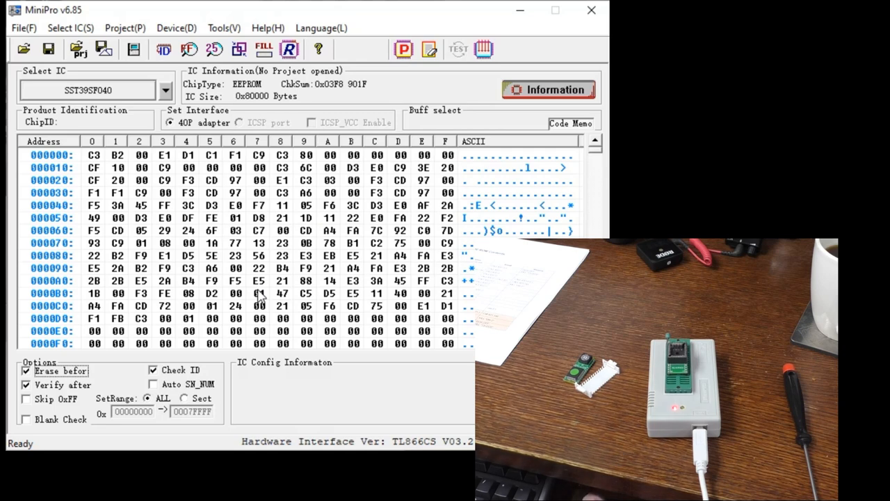
{"action": "mouse_move", "coordinate": [288, 262]}
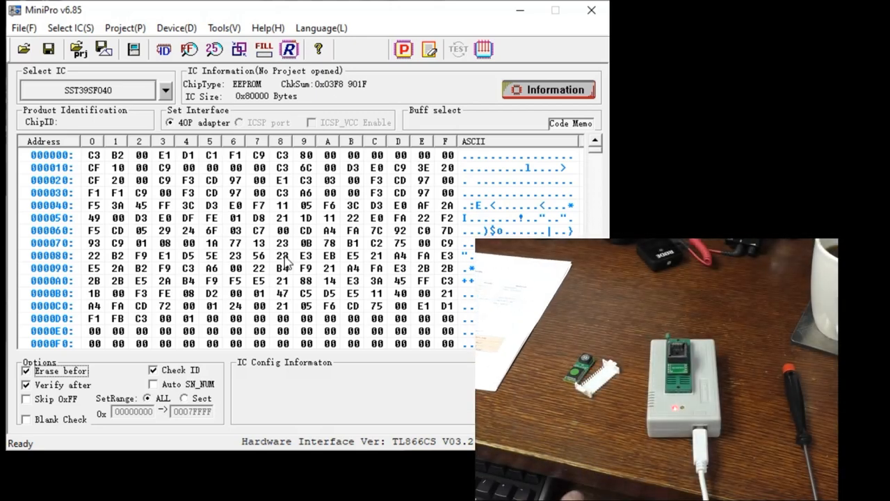
{"action": "mouse_move", "coordinate": [45, 57]}
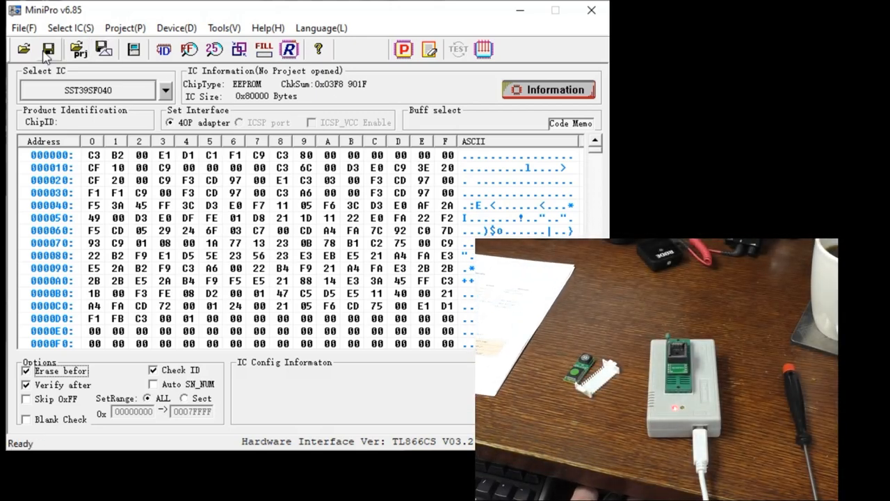
{"action": "mouse_move", "coordinate": [48, 49]}
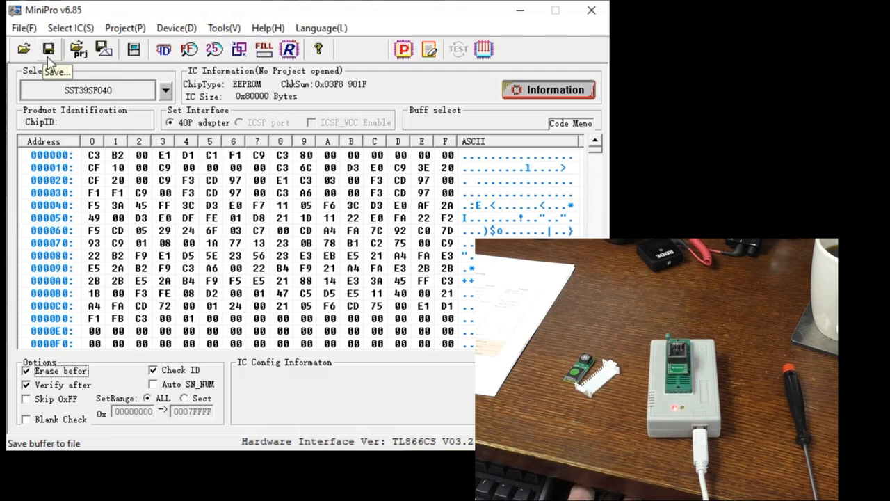
Step: Open HOOT2C.BX.bin into the buffer with start address 78000
{"action": "left_click", "coordinate": [23, 28]}
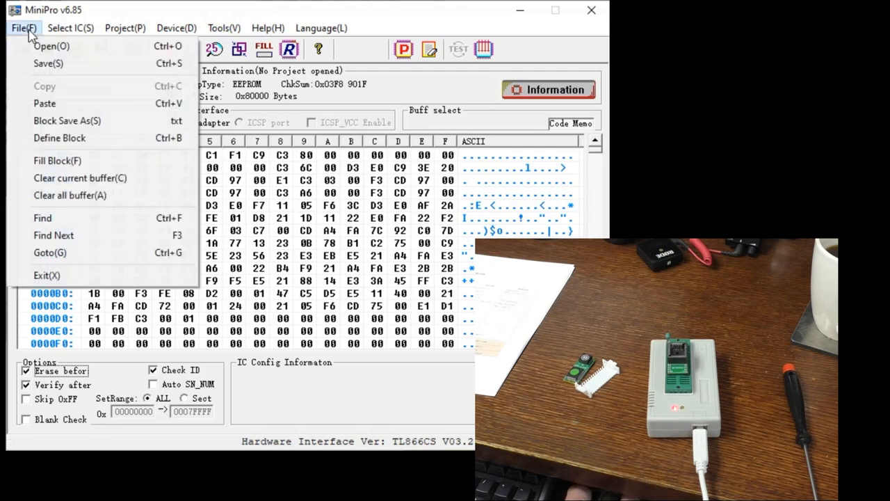
{"action": "left_click", "coordinate": [52, 45]}
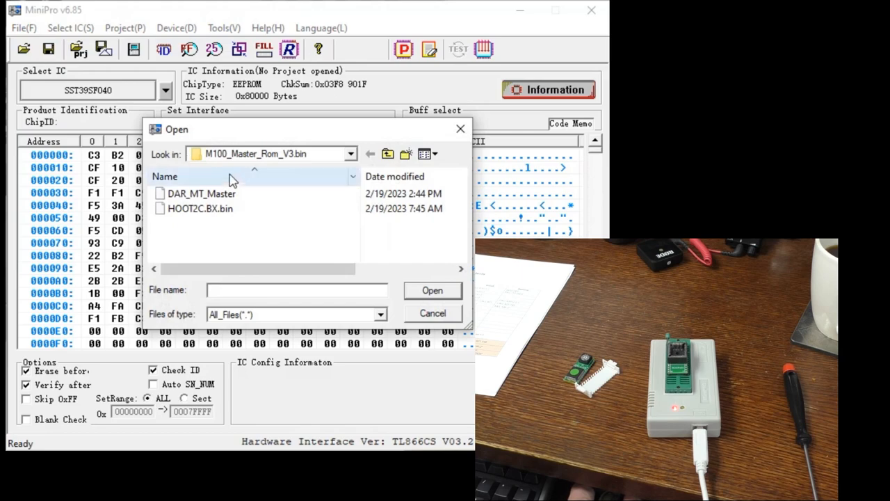
{"action": "left_click", "coordinate": [201, 209]}
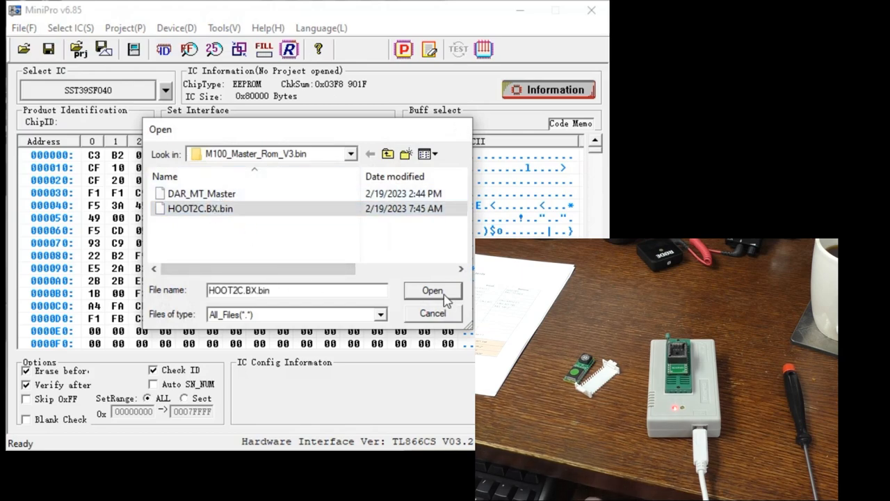
{"action": "left_click", "coordinate": [431, 290]}
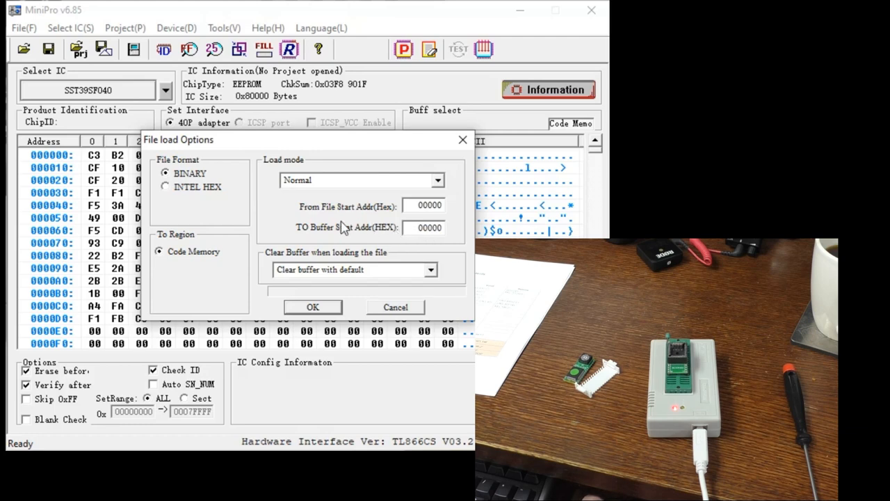
{"action": "mouse_move", "coordinate": [438, 219]}
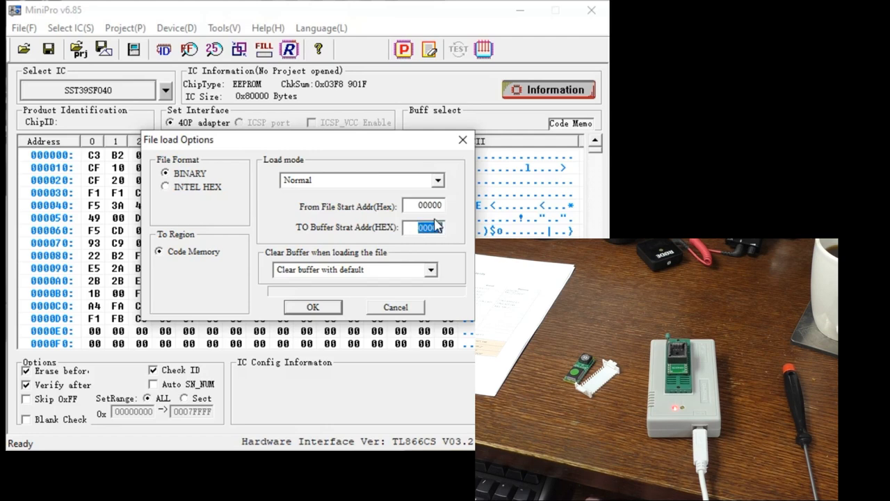
{"action": "type", "text": "780"}
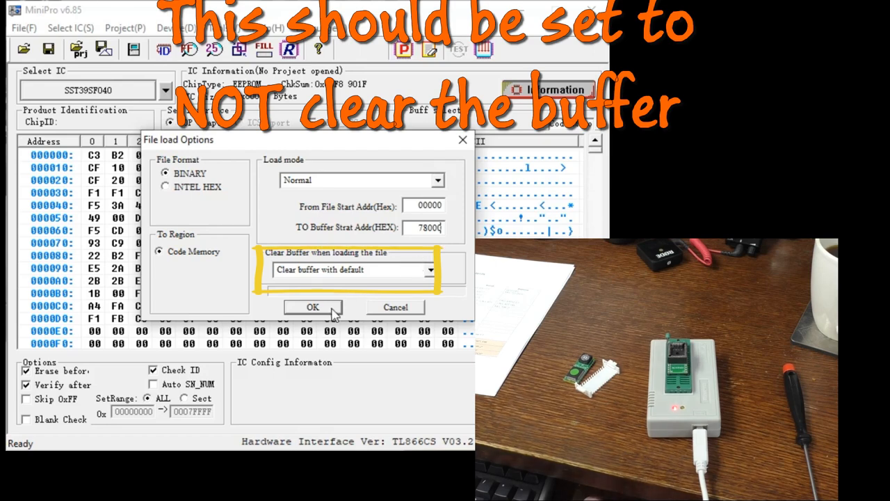
{"action": "left_click", "coordinate": [313, 307]}
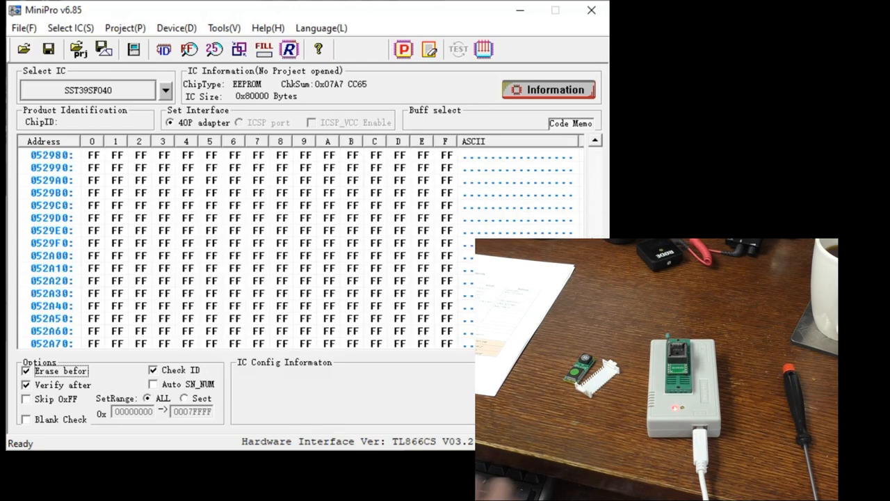
{"action": "scroll", "scroll_direction": "down", "scroll_amount": 3}
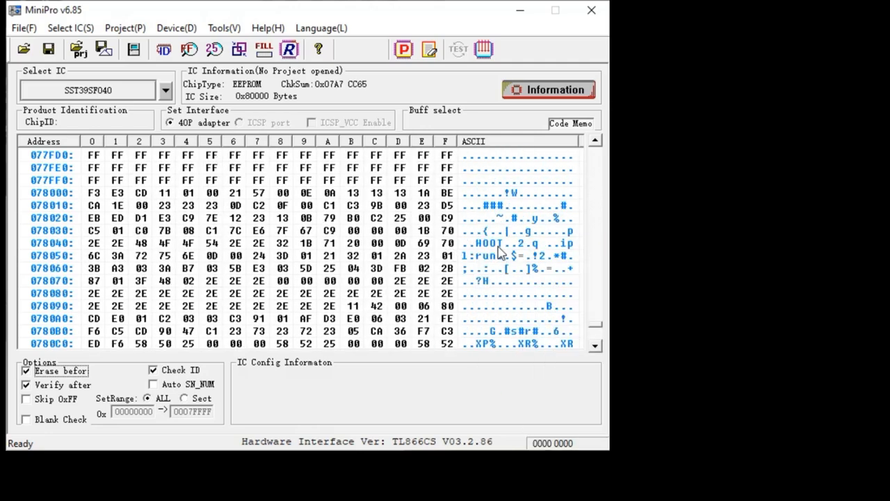
{"action": "mouse_move", "coordinate": [480, 252]}
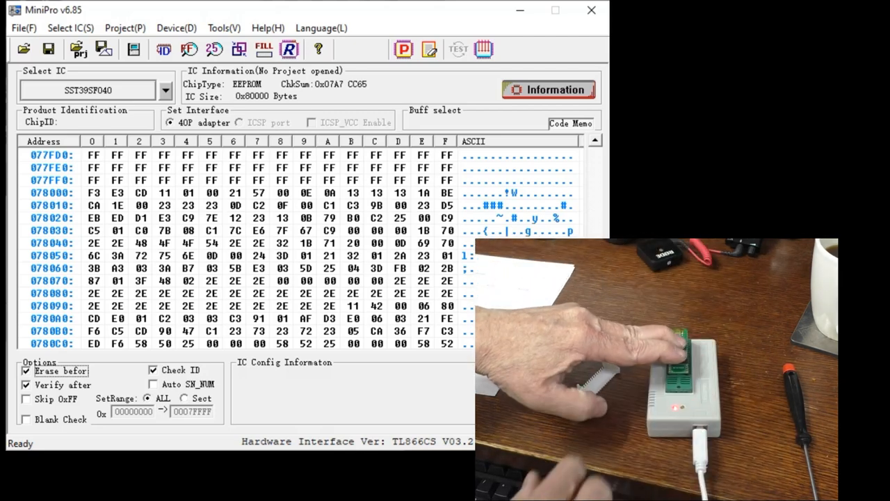
Step: Program the SST39SF040 from the buffer, then close the finished programming window
{"action": "left_click", "coordinate": [403, 50]}
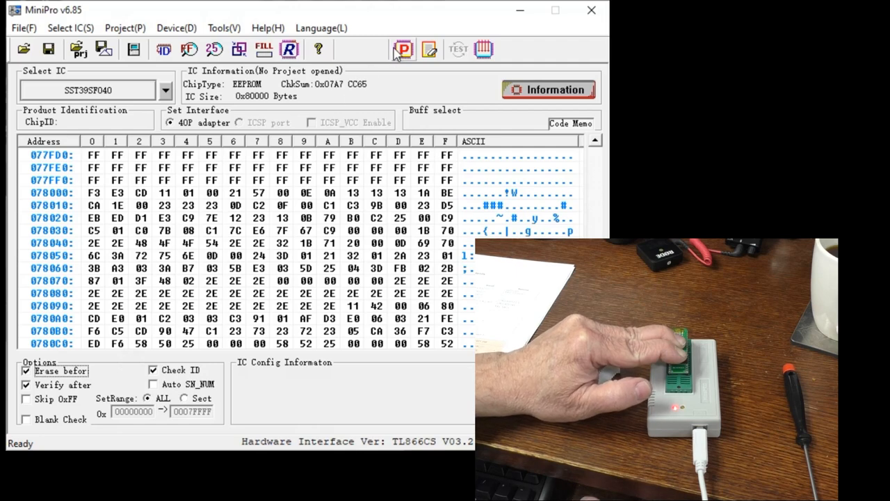
{"action": "left_click", "coordinate": [404, 49]}
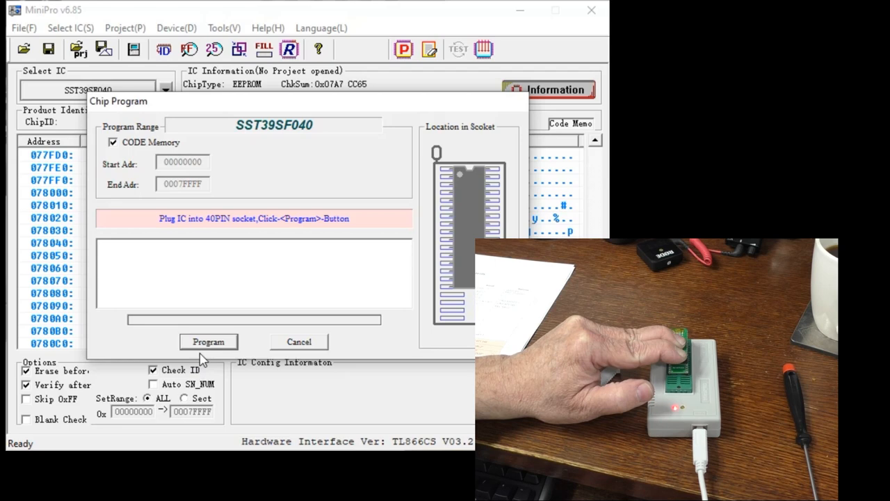
{"action": "left_click", "coordinate": [208, 341]}
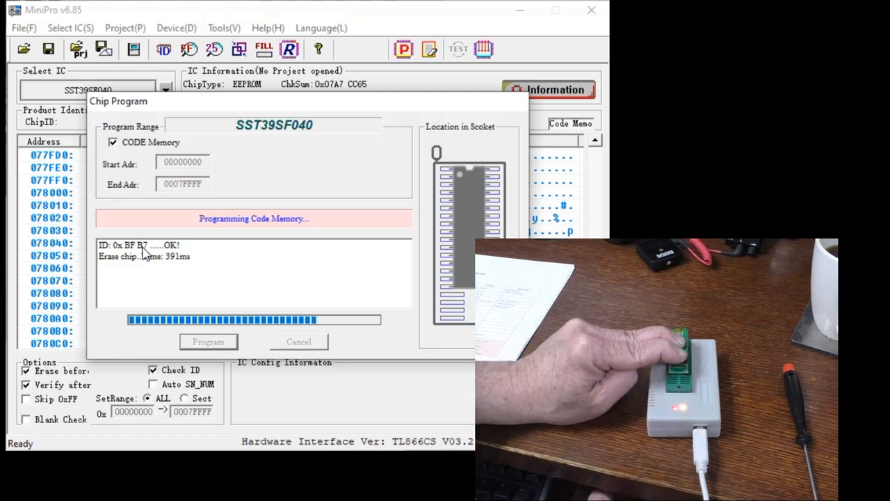
{"action": "mouse_move", "coordinate": [139, 358]}
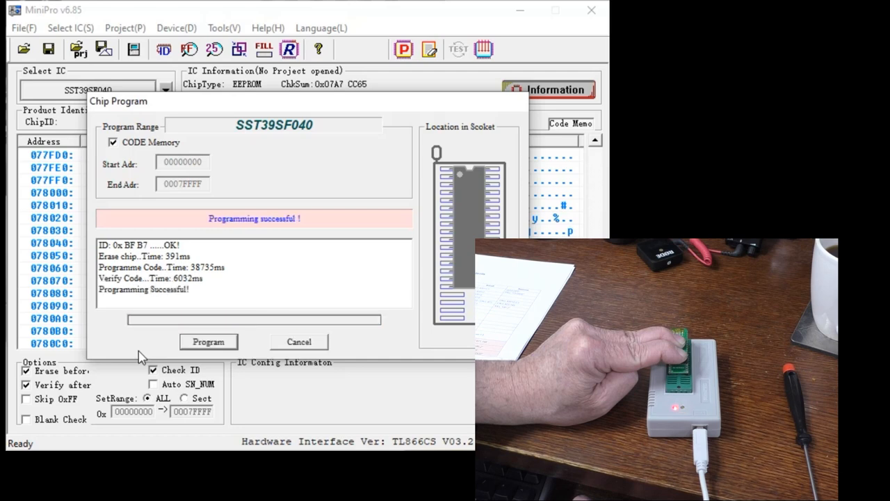
{"action": "mouse_move", "coordinate": [151, 351]}
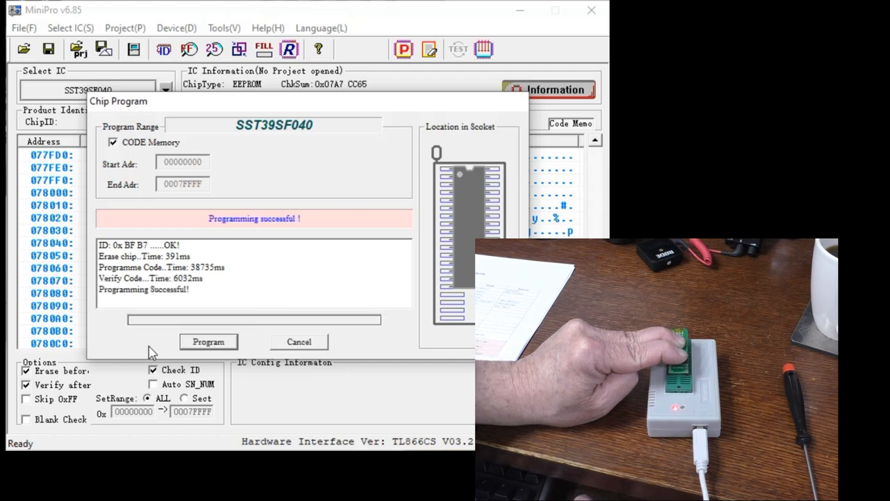
{"action": "mouse_move", "coordinate": [209, 304]}
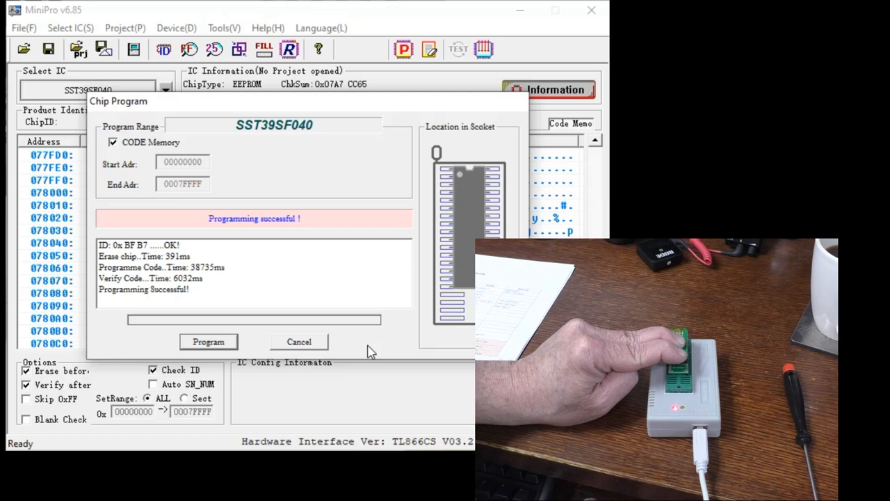
{"action": "mouse_move", "coordinate": [292, 348]}
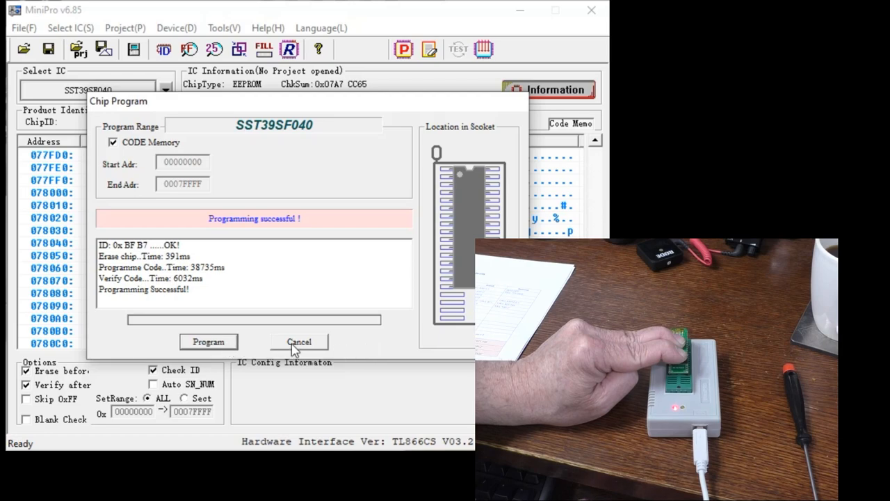
{"action": "left_click", "coordinate": [299, 342]}
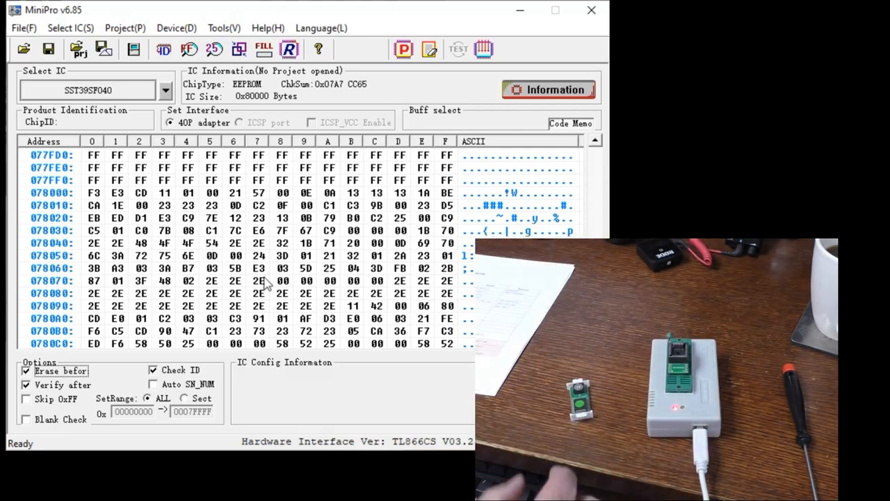
{"action": "left_click", "coordinate": [49, 49]}
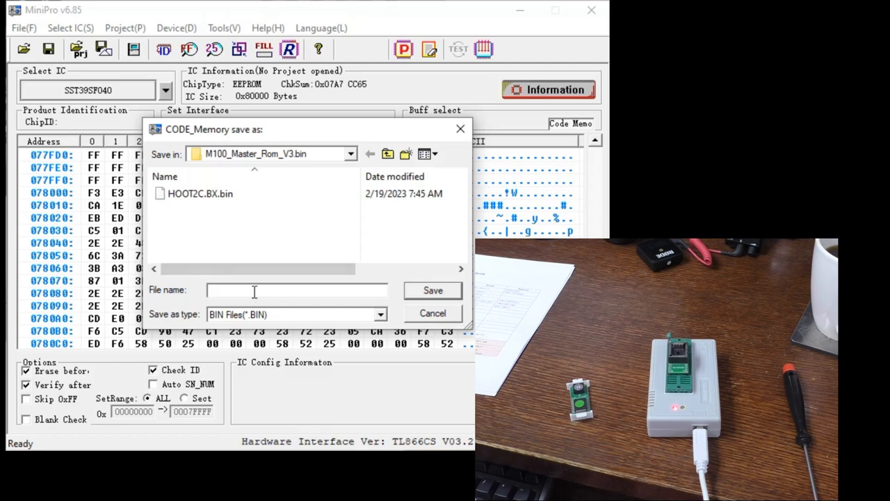
Step: Save the buffer as DAR_MT_HOOT and dismiss the saved confirmation
{"action": "type", "text": "DAR_HOO"}
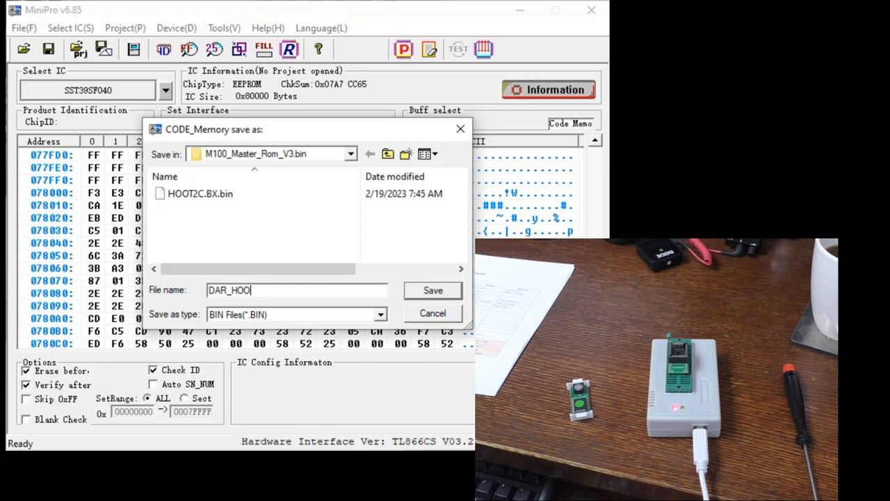
{"action": "type", "text": "T_"}
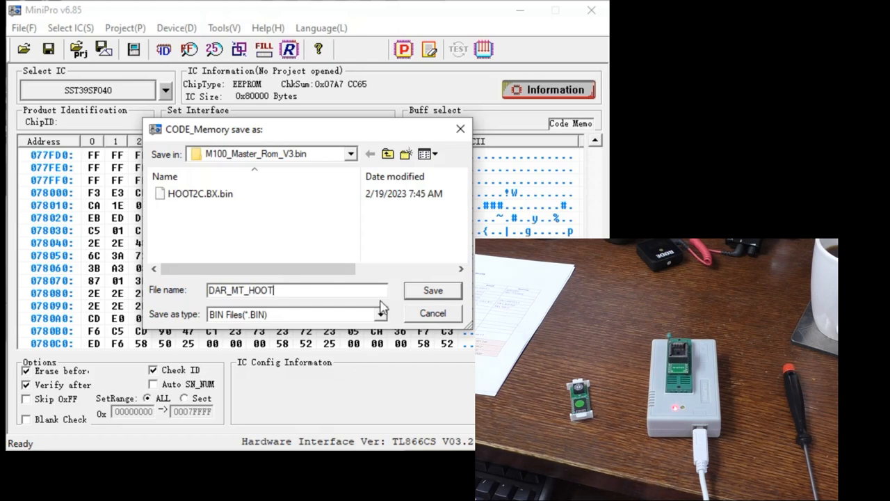
{"action": "left_click", "coordinate": [432, 290]}
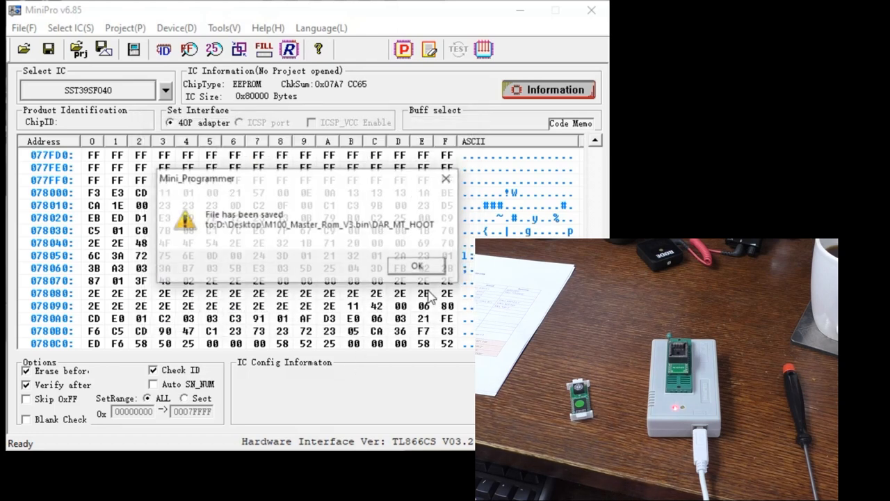
{"action": "left_click", "coordinate": [416, 267]}
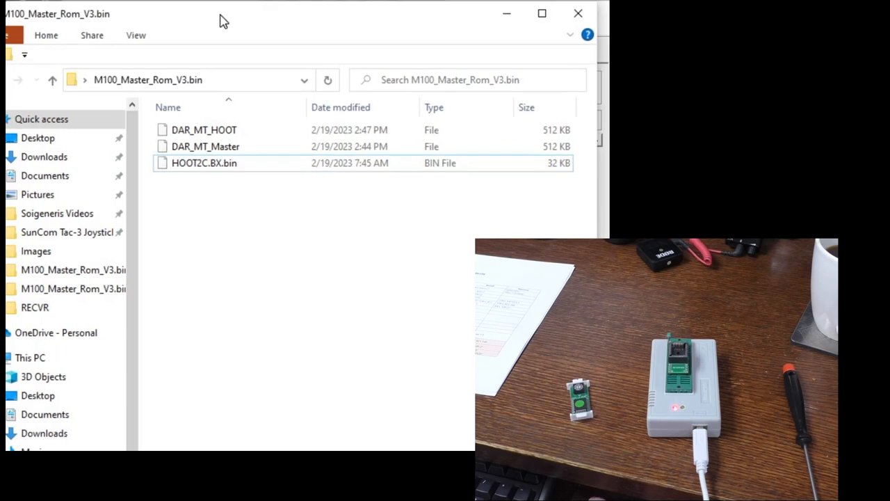
Step: Rename DAR_MT_HOOT and DAR_MT_Master in Explorer to add .bin
{"action": "left_click", "coordinate": [204, 129]}
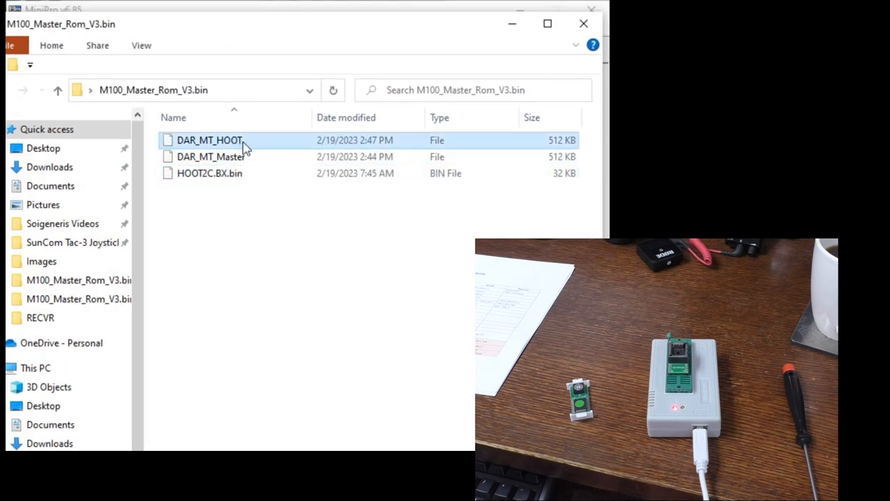
{"action": "double_click", "coordinate": [209, 140]}
{"action": "type", "text": ".bin"}
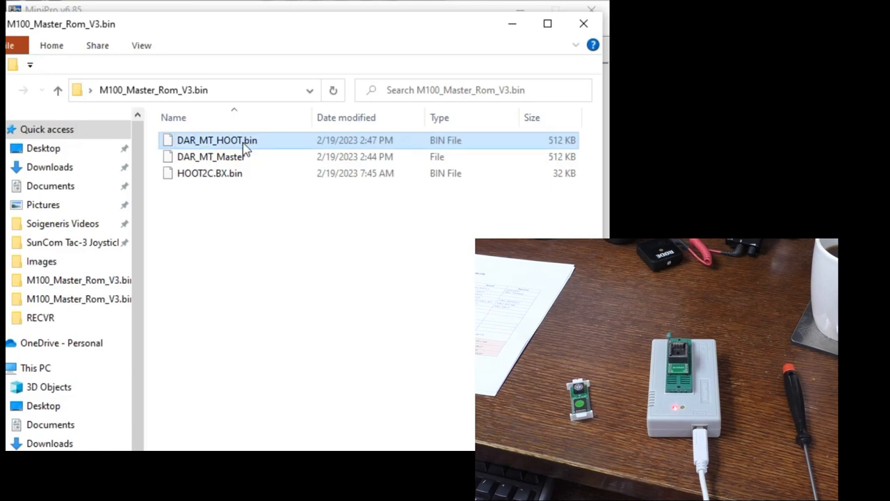
{"action": "left_click", "coordinate": [210, 157]}
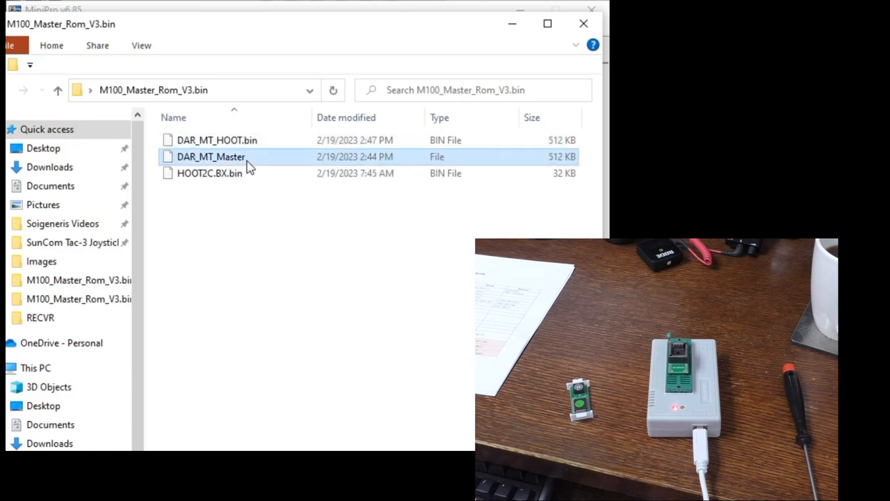
{"action": "left_click", "coordinate": [211, 157]}
{"action": "type", "text": ".bin"}
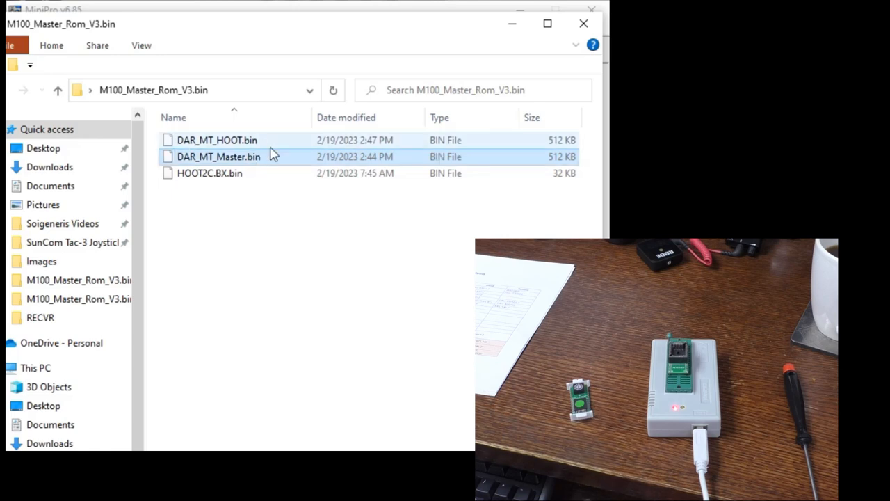
{"action": "mouse_move", "coordinate": [357, 153]}
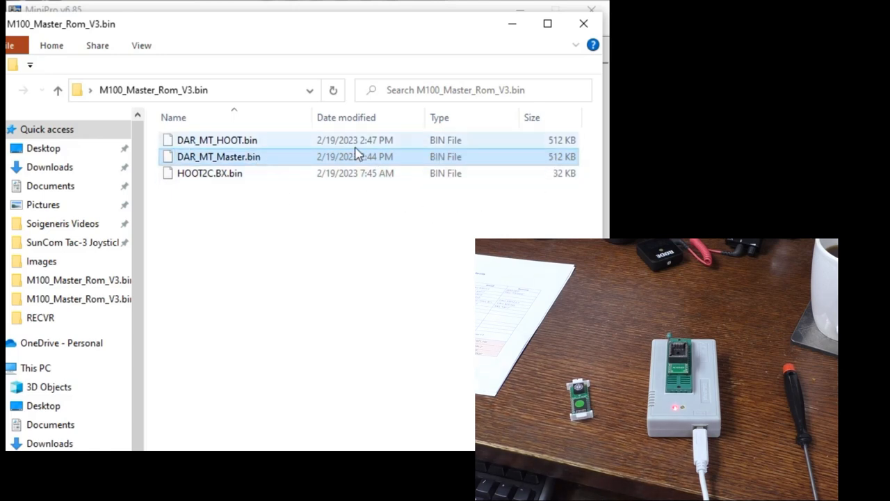
{"action": "mouse_move", "coordinate": [445, 150]}
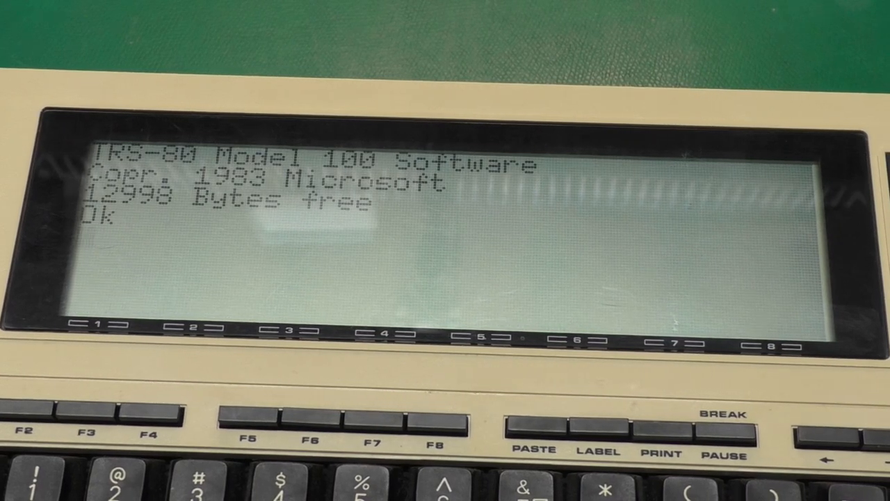
Step: Enter line 10 XR$="HOOT.BA":CALL63012'+ and begin typing SAVE"HOOT"
{"action": "type", "text": "10"}
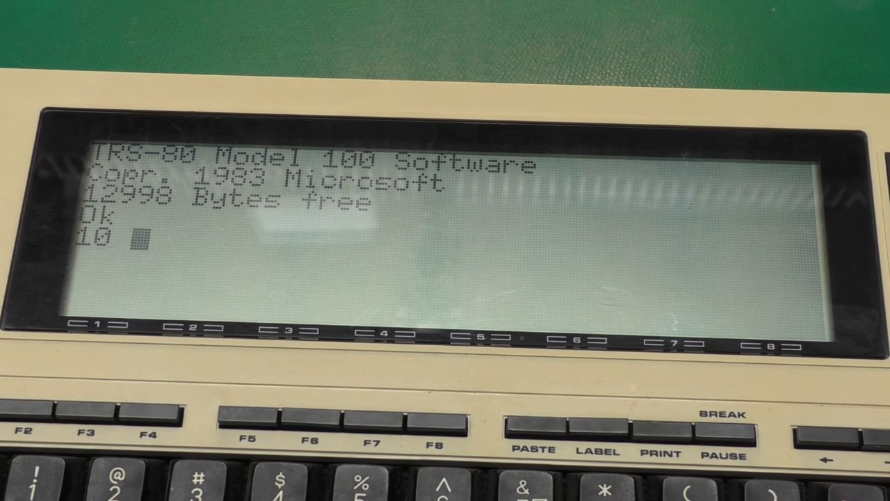
{"action": "type", "text": "XR"}
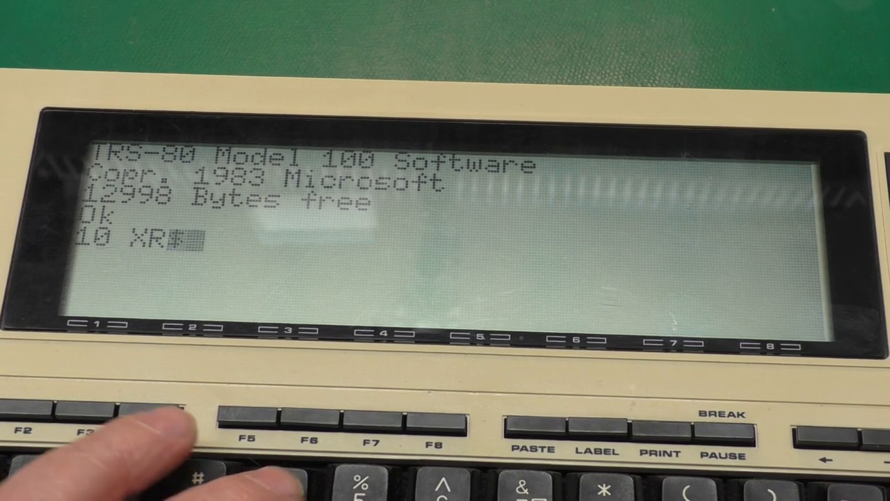
{"action": "type", "text": "$="}
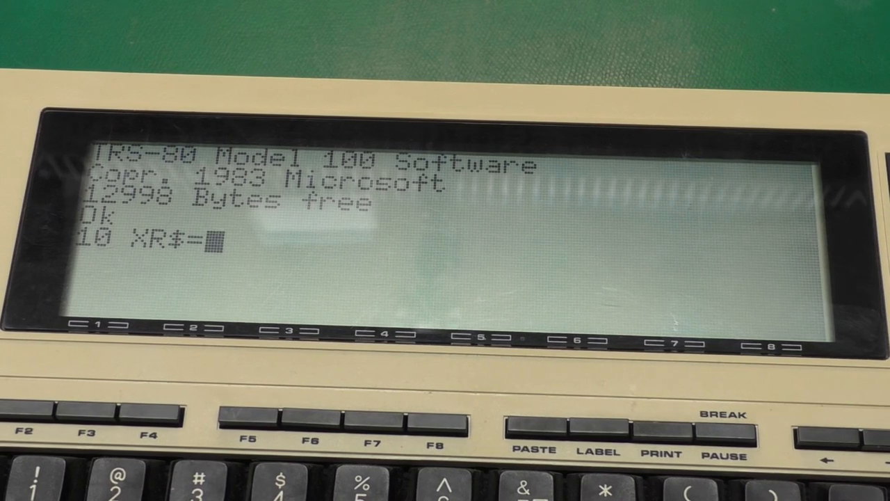
{"action": "type", "text": "\"HOOT"}
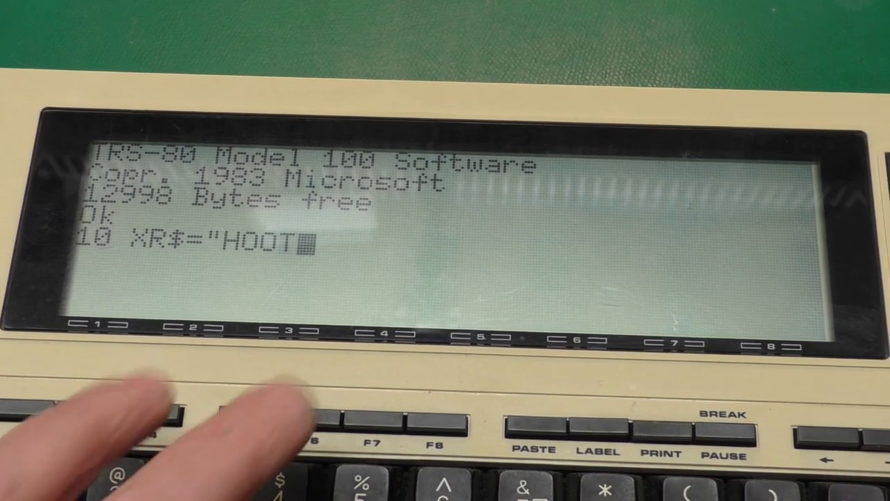
{"action": "type", "text": ".BA"}
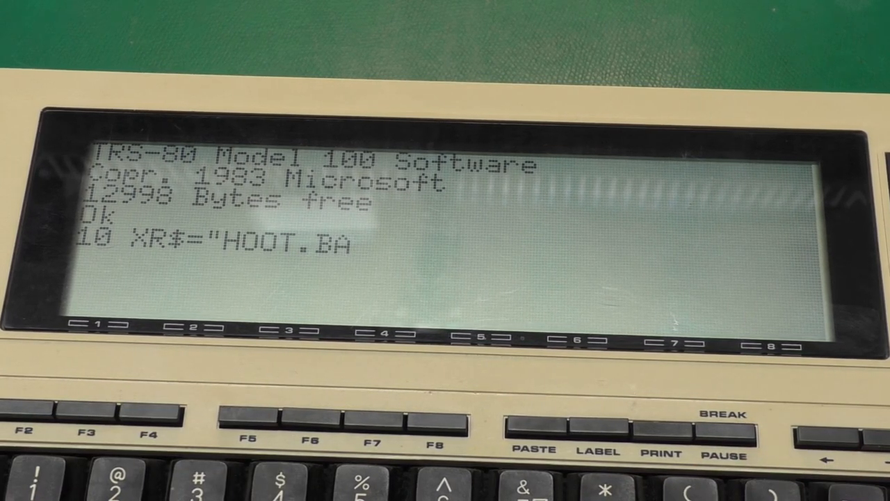
{"action": "type", "text": "\""}
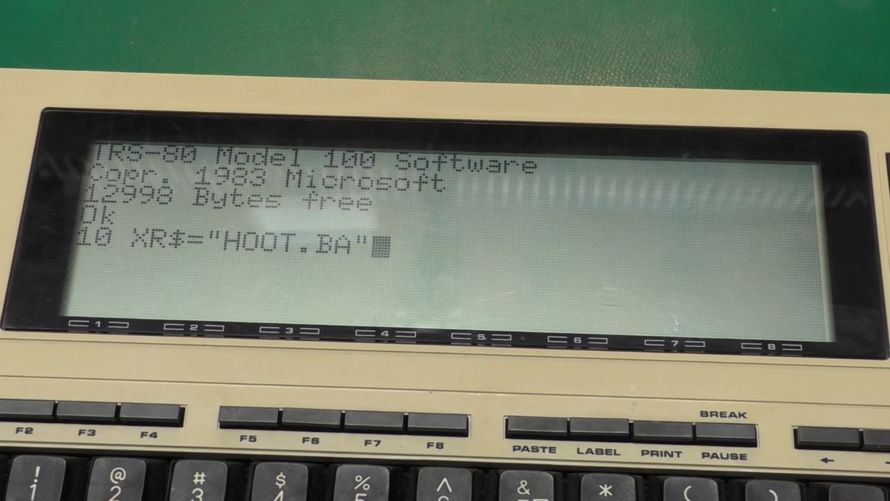
{"action": "type", "text": ":CALL"}
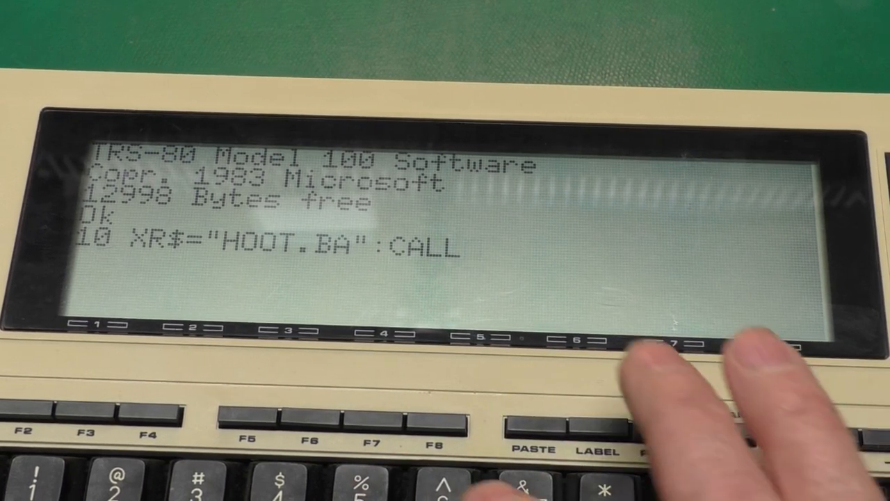
{"action": "type", "text": "63"}
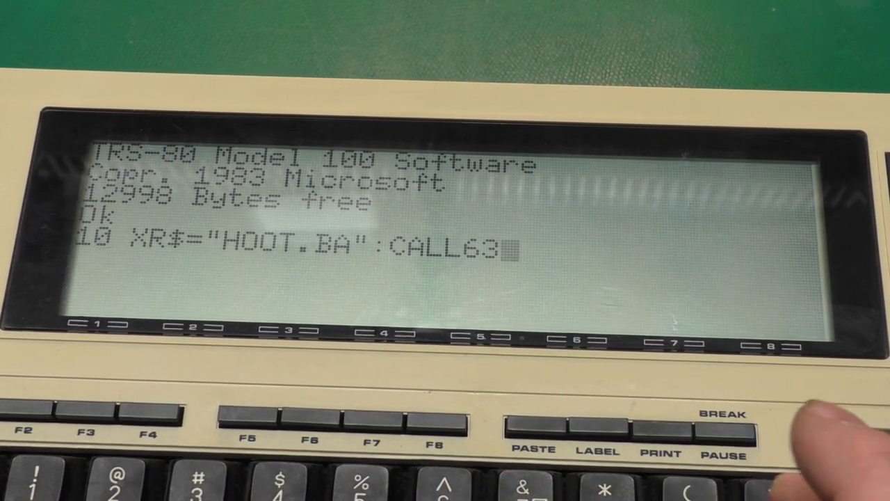
{"action": "type", "text": "012'+"}
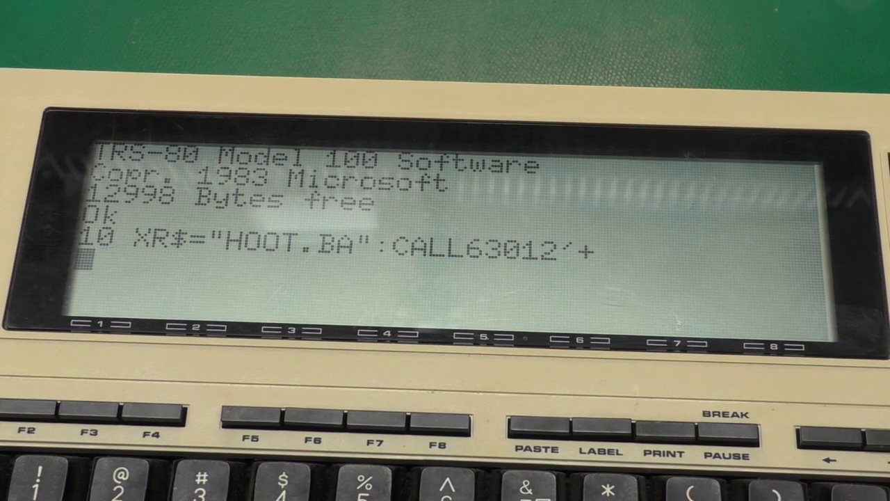
{"action": "type", "text": "SSAV"}
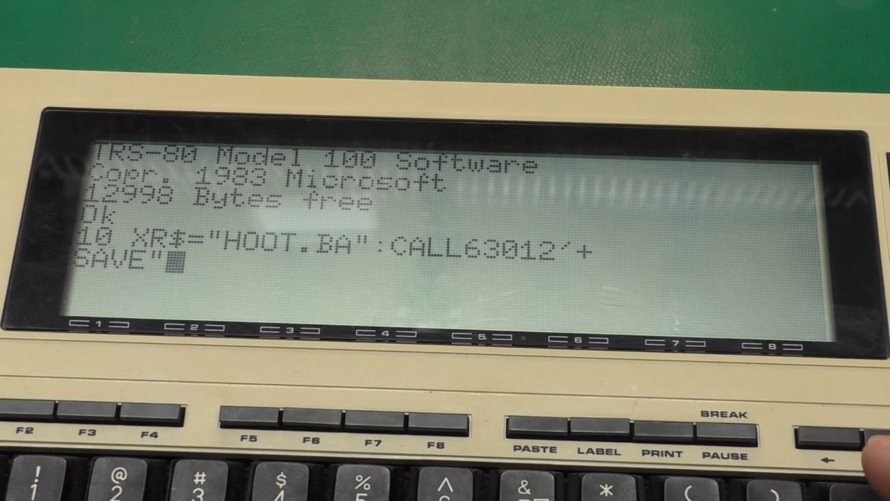
{"action": "type", "text": "HOOT\""}
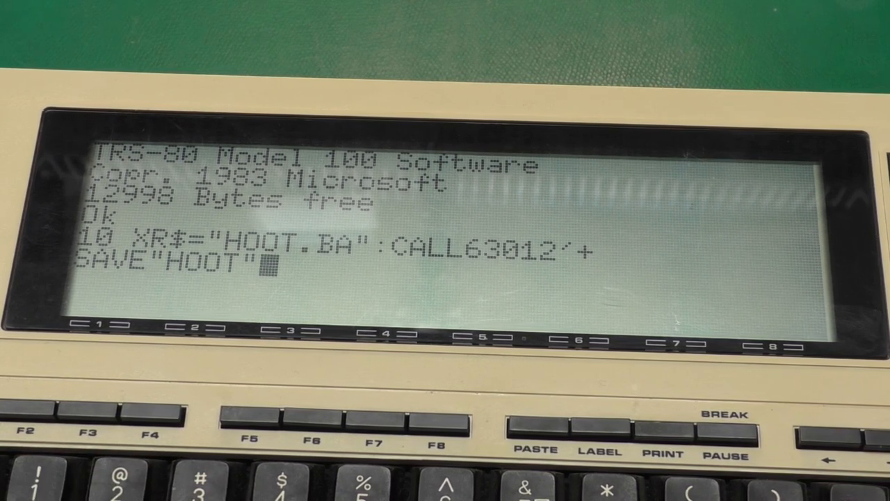